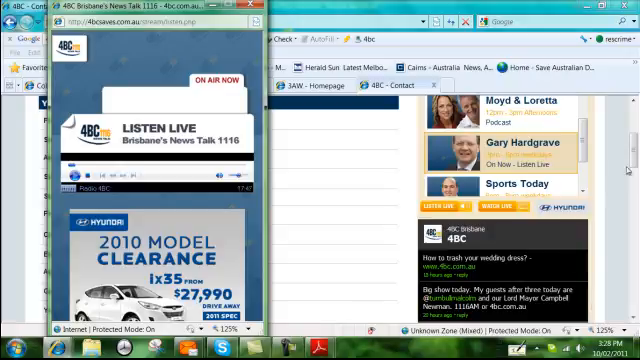
mouse_move(307, 177)
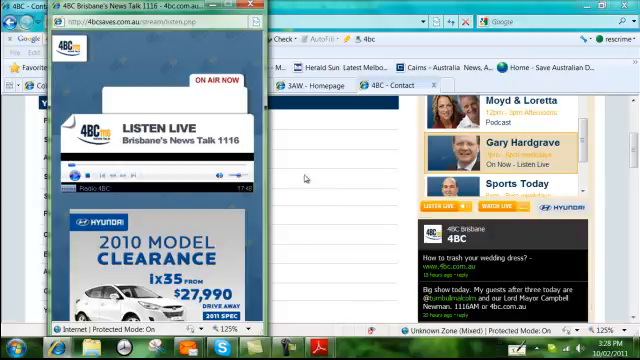